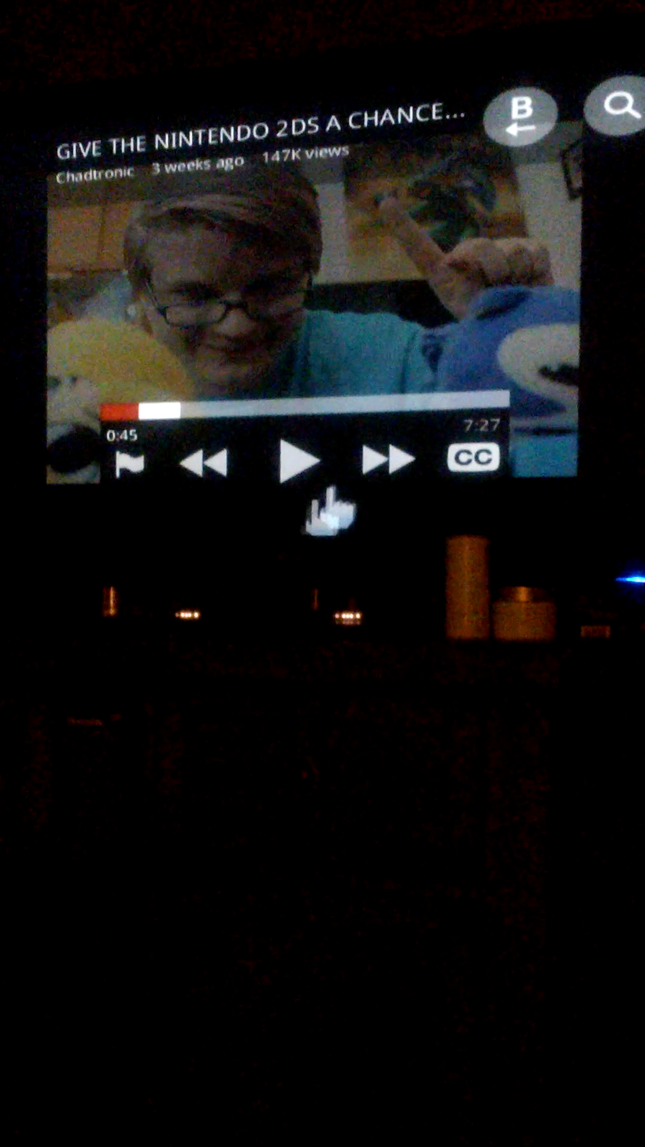
{"action": "mouse_move", "coordinate": [297, 463]}
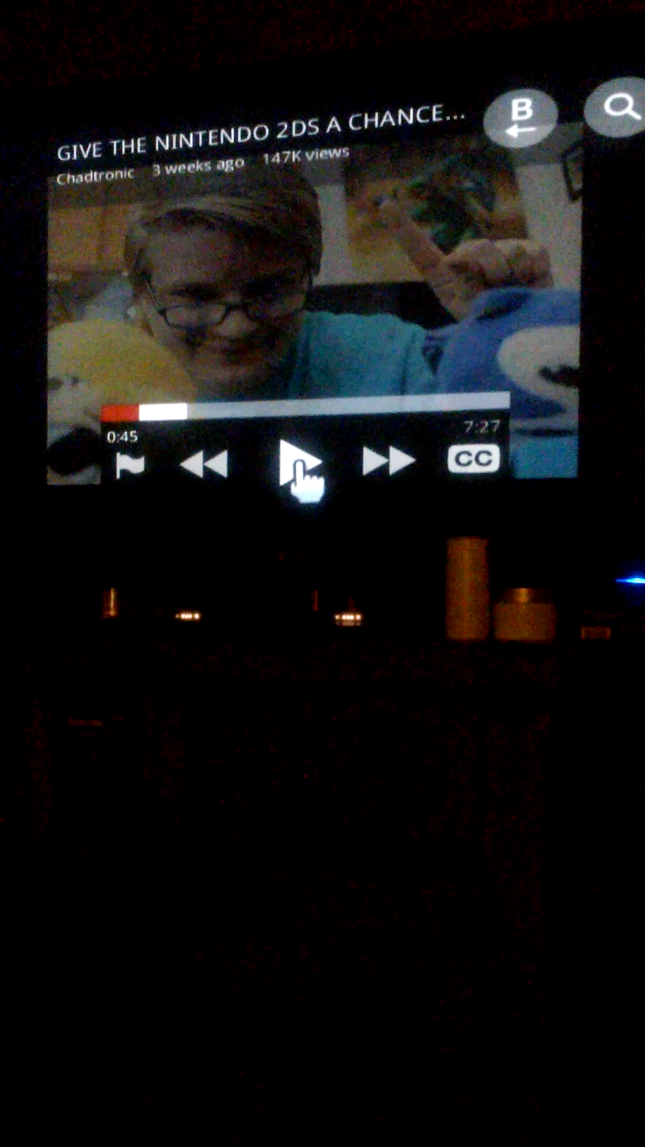
Resume the paused Nintendo 2DS video so it plays on from 0:45
{"action": "left_click", "coordinate": [300, 463]}
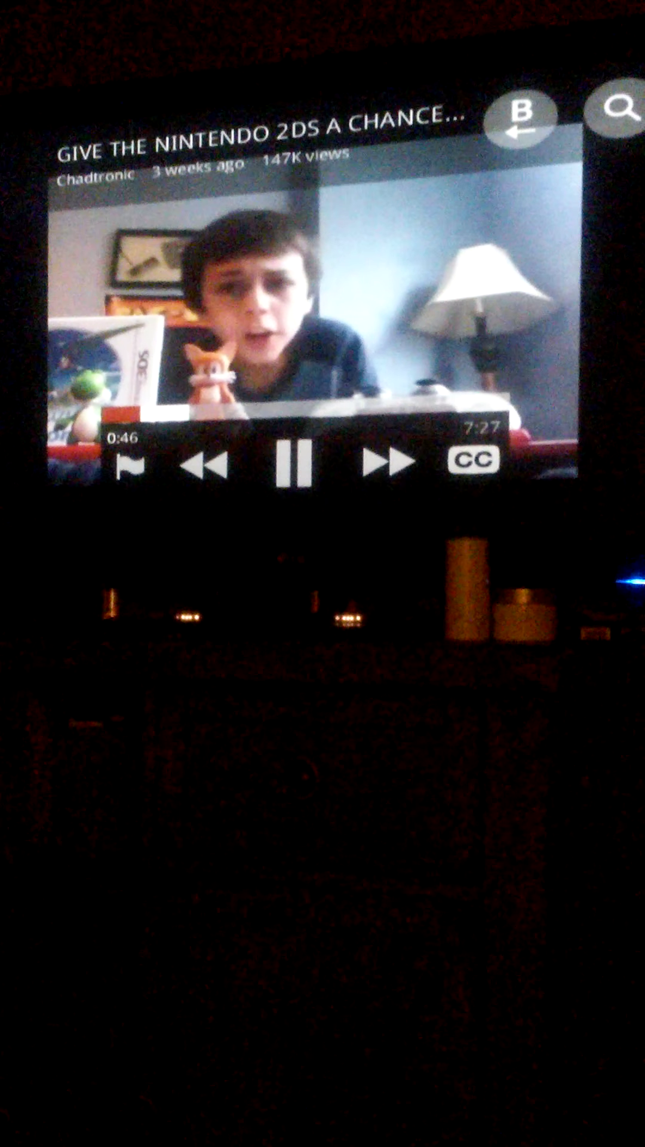